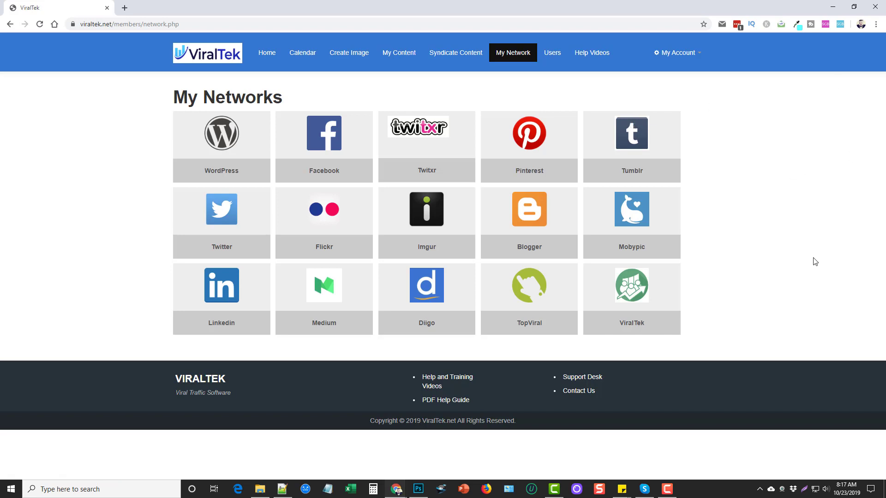
mouse_move(813, 261)
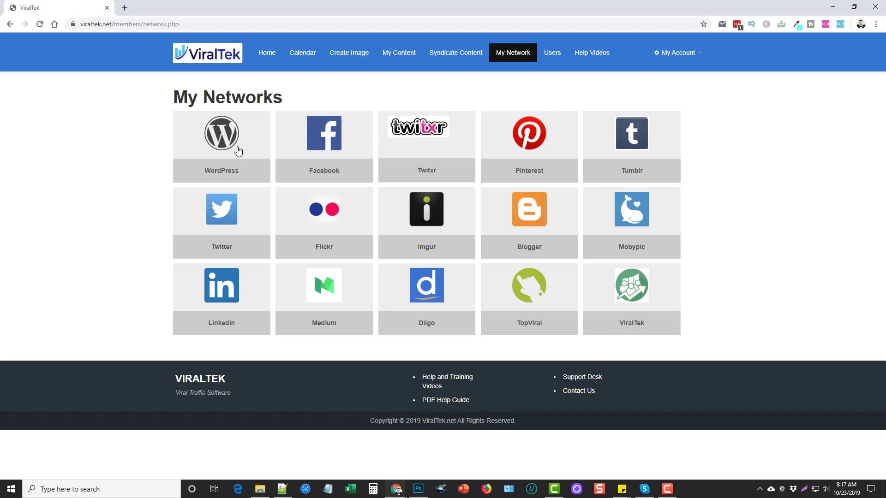
mouse_move(379, 271)
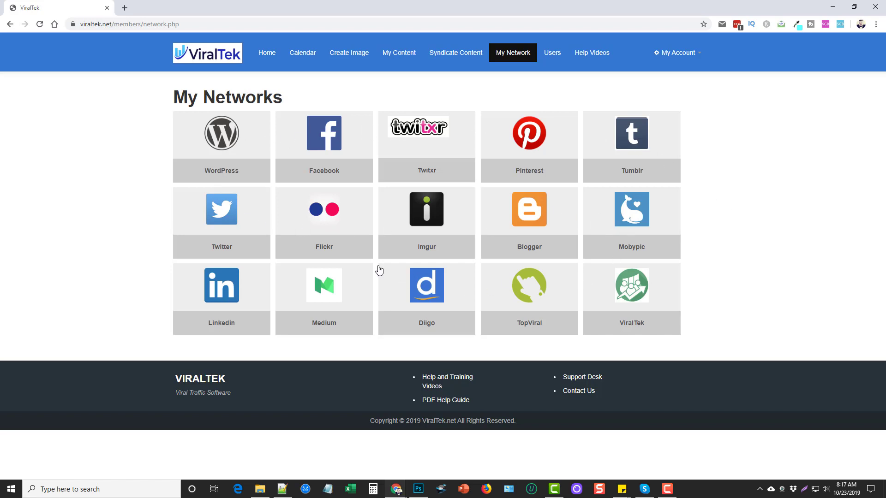
mouse_move(411, 258)
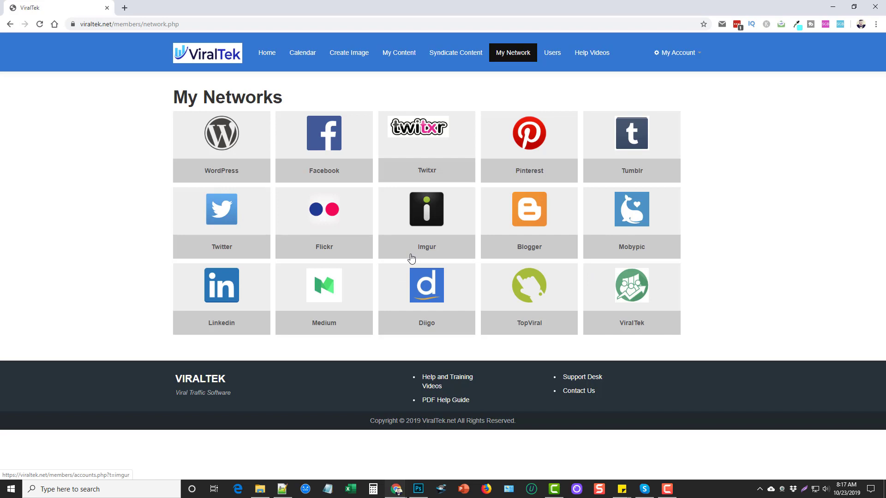
mouse_move(375, 265)
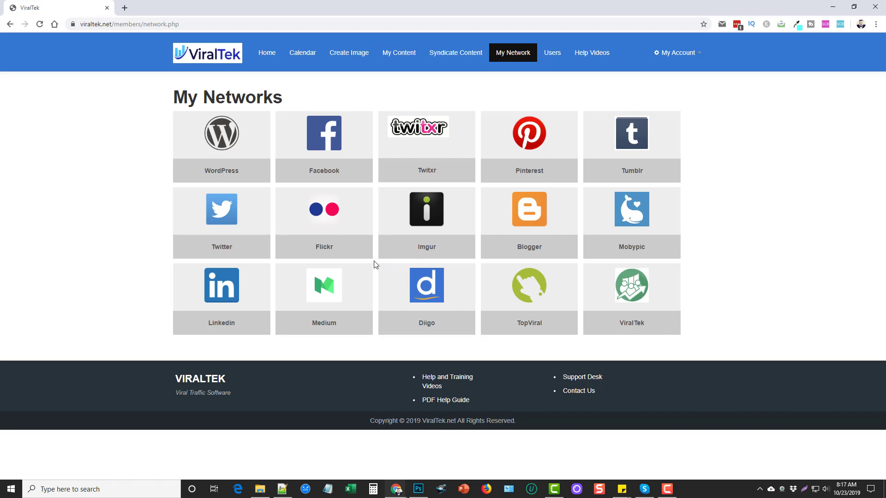
mouse_move(515, 191)
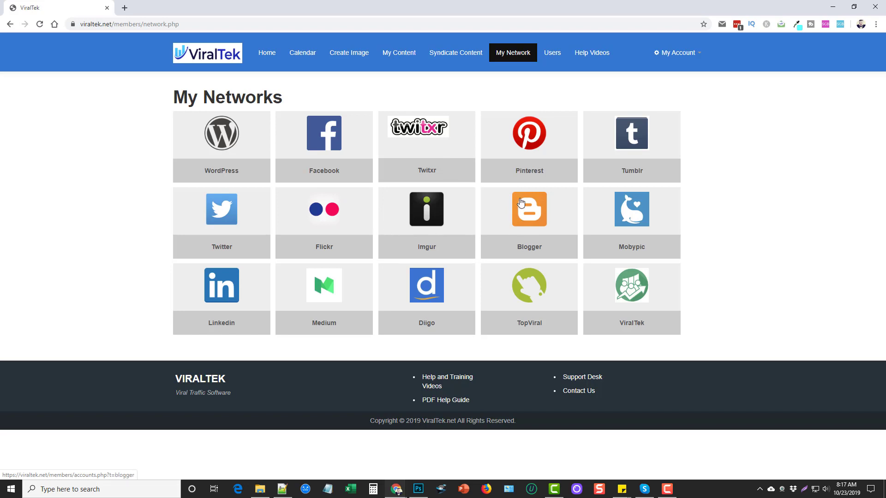
mouse_move(225, 139)
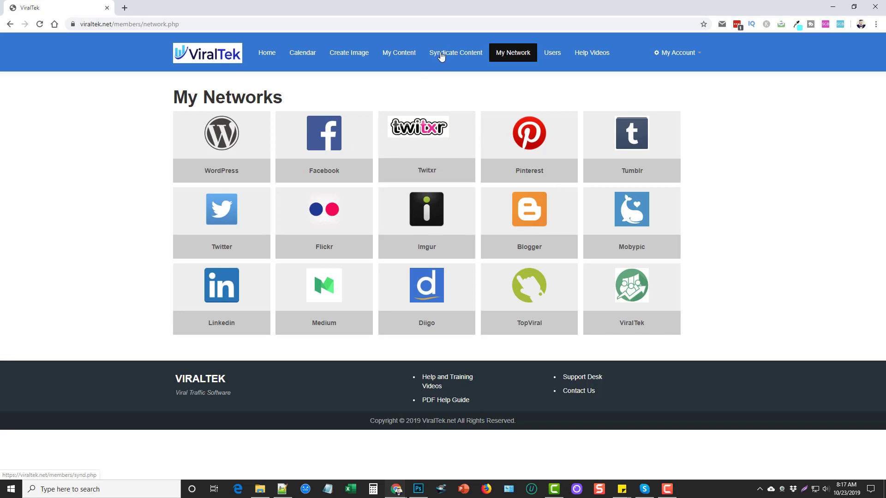
Go to Syndicate Content and focus the URL field of the post form.
left_click(455, 53)
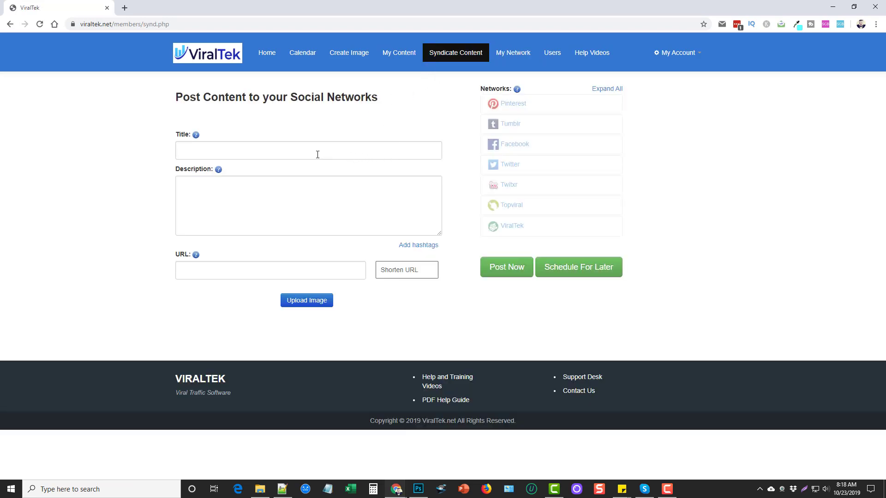
left_click(308, 149)
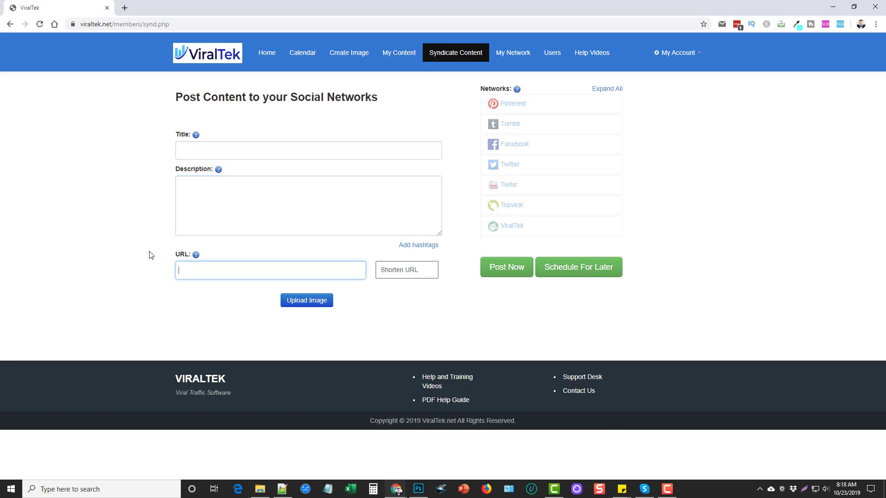
mouse_move(356, 329)
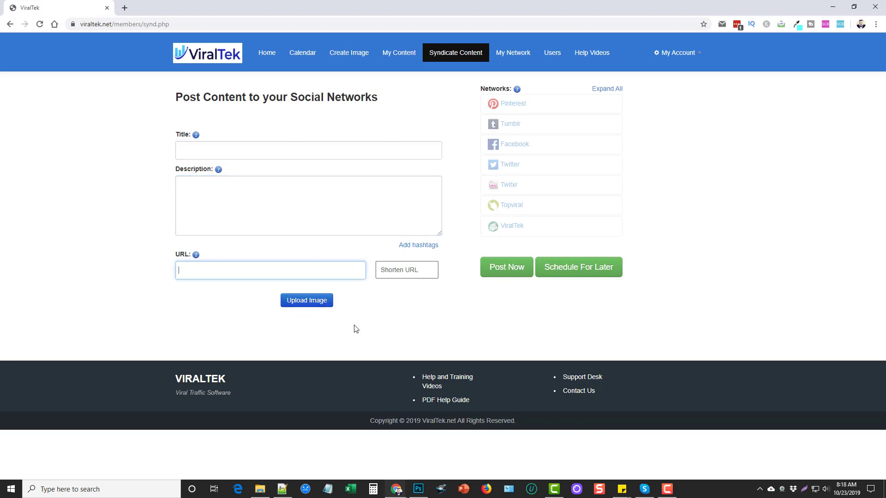
mouse_move(513, 109)
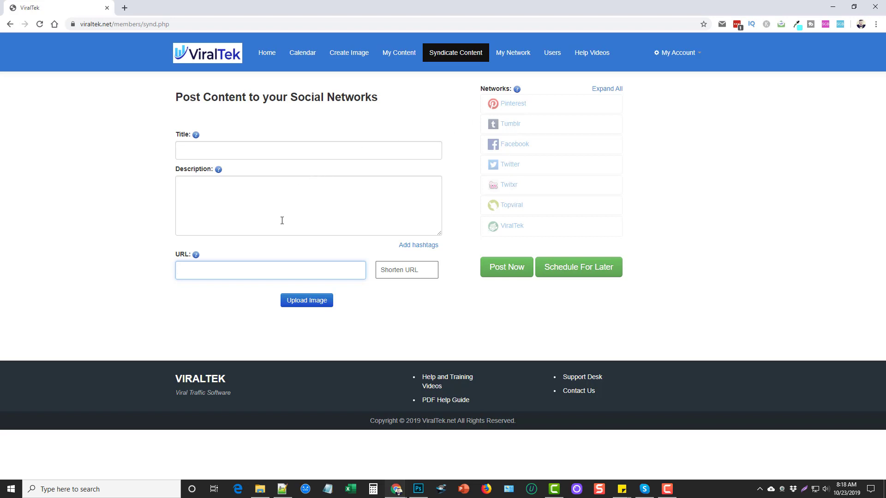
Enter 'Test' as the post title and 'test' as the description.
left_click(308, 150)
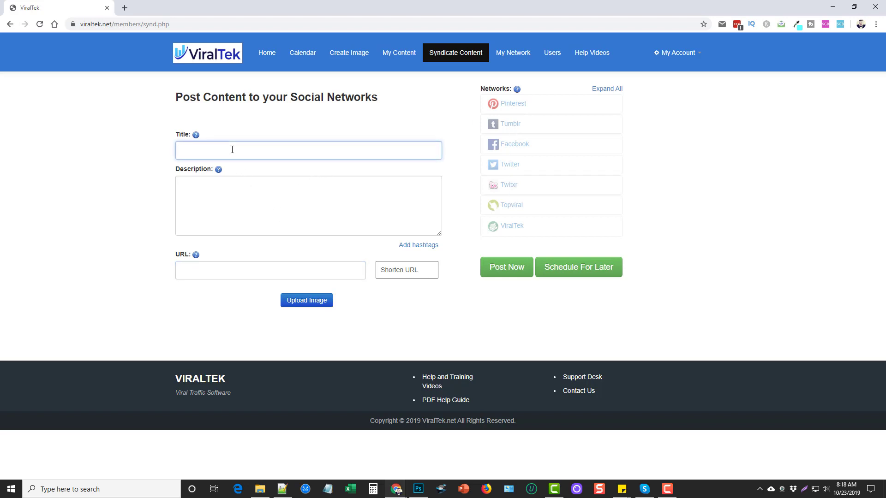
type("Test")
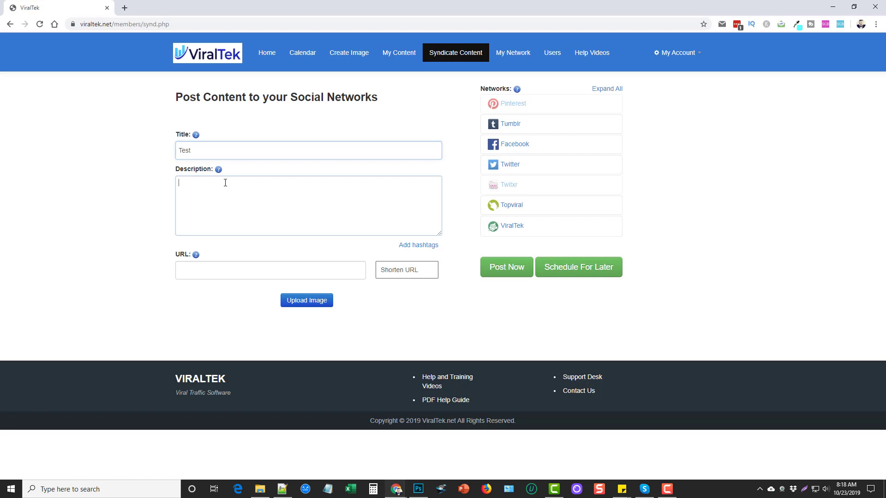
type("test")
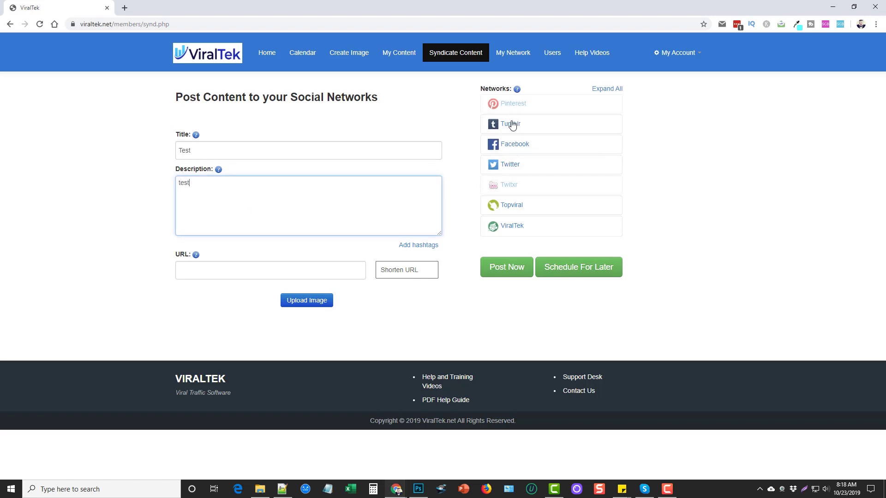
mouse_move(510, 123)
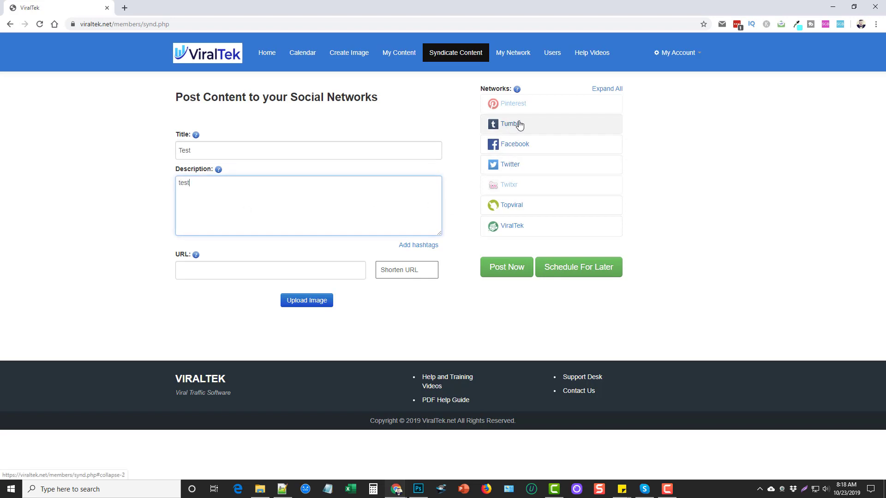
mouse_move(530, 127)
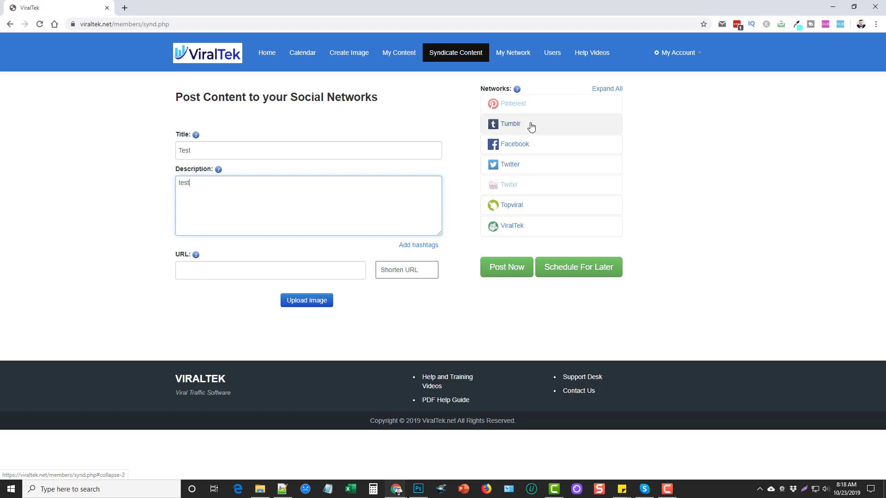
mouse_move(518, 121)
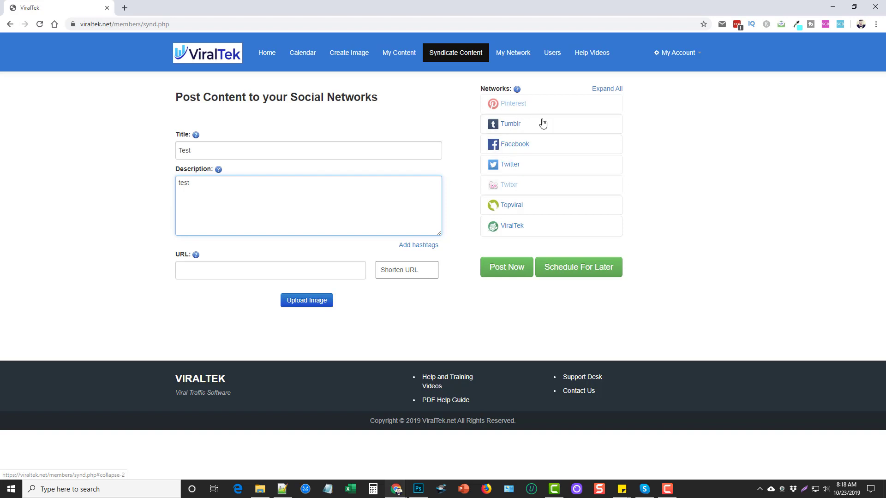
Select the Tumblr account Dixon Hill as a destination and expand the Facebook accounts.
left_click(509, 123)
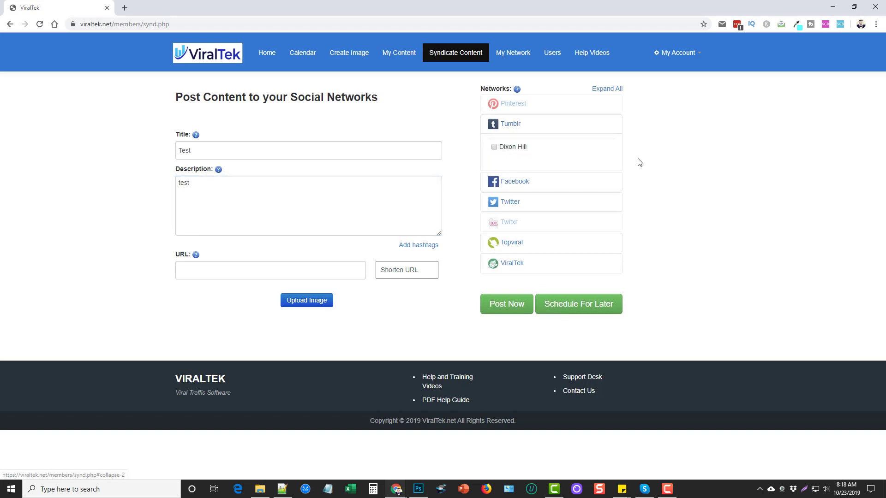
mouse_move(495, 154)
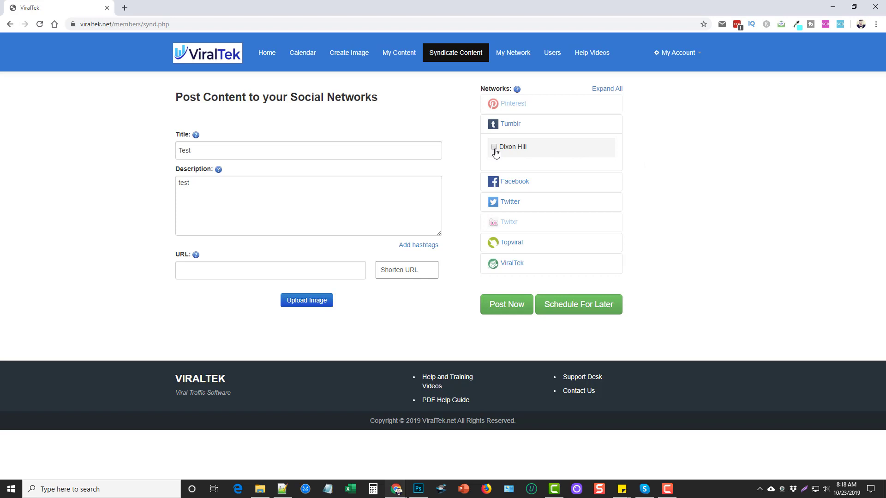
mouse_move(494, 150)
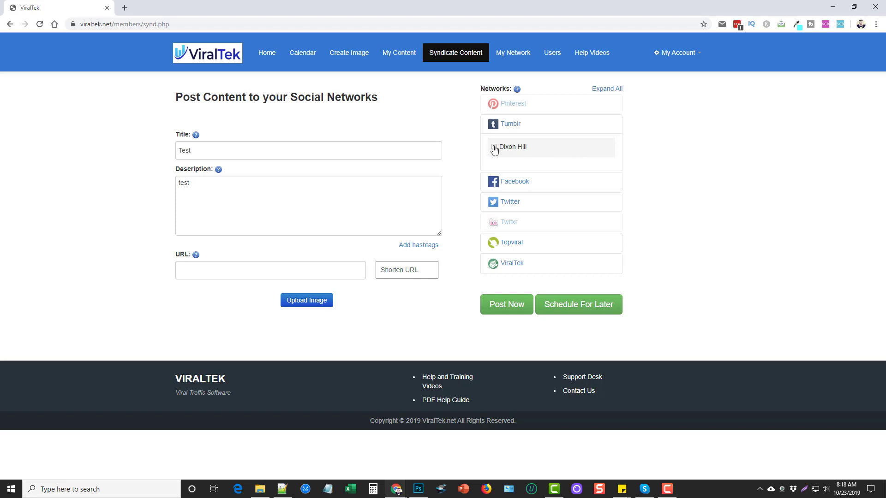
left_click(493, 147)
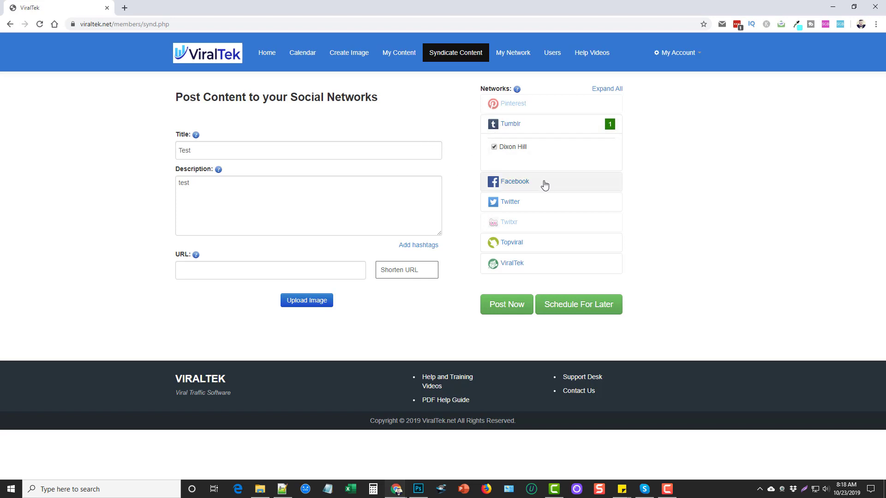
left_click(514, 182)
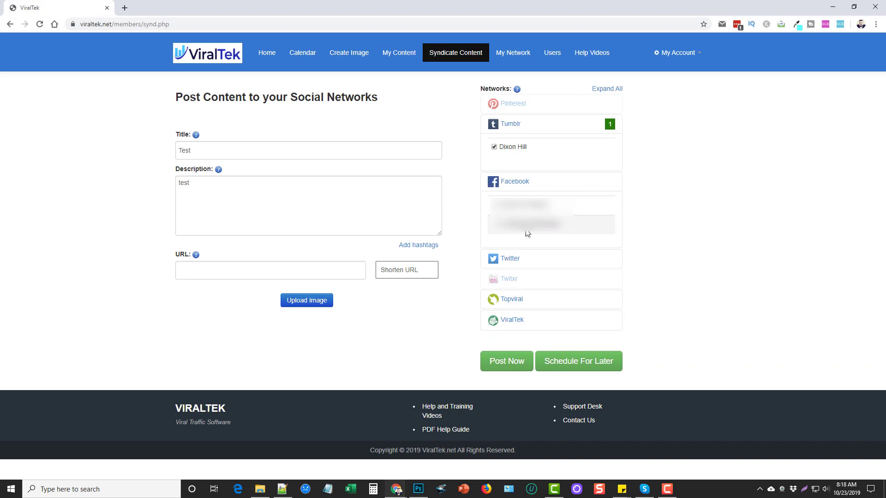
mouse_move(525, 234)
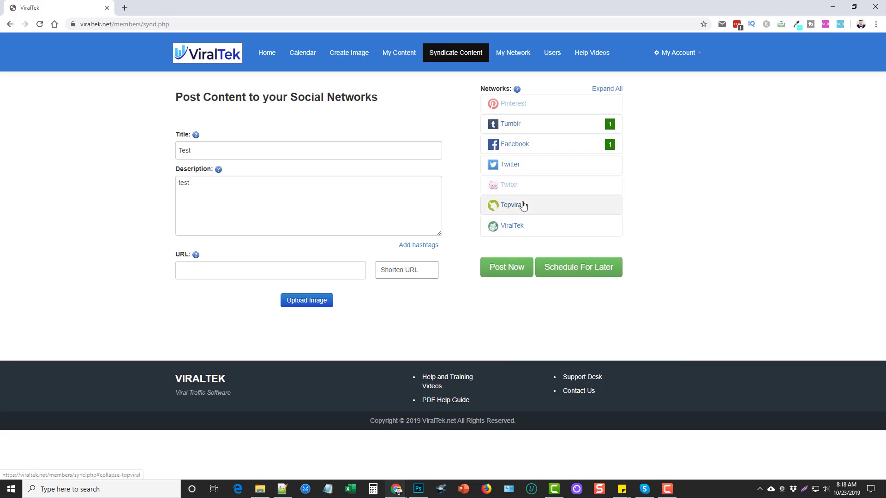
Expand the Topviral categories and the post-in-ViralTek option, then head to My Network.
left_click(511, 204)
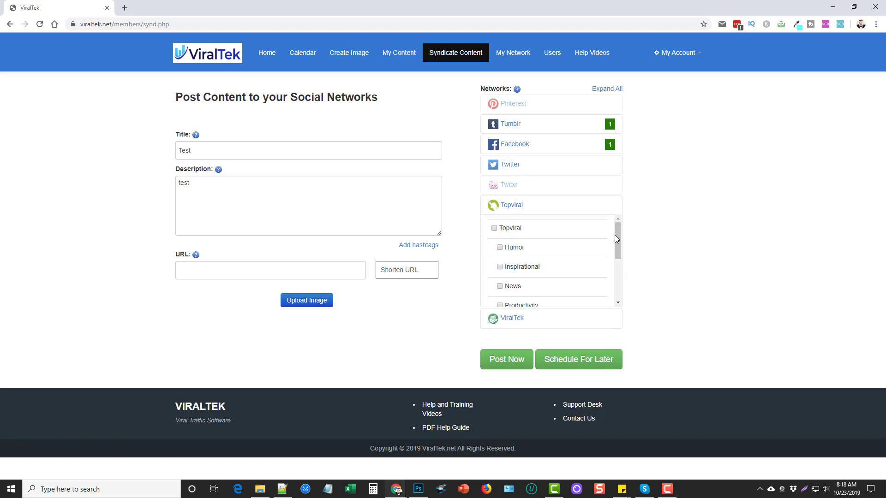
scroll("down", 3)
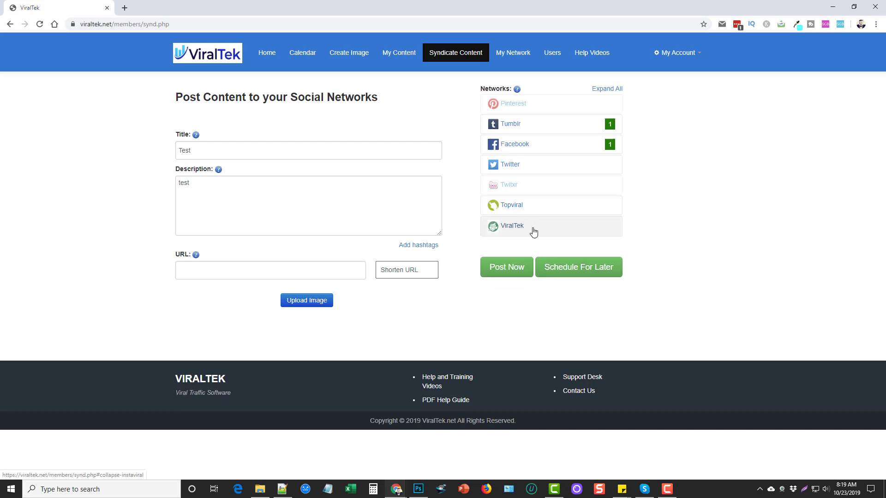
left_click(511, 225)
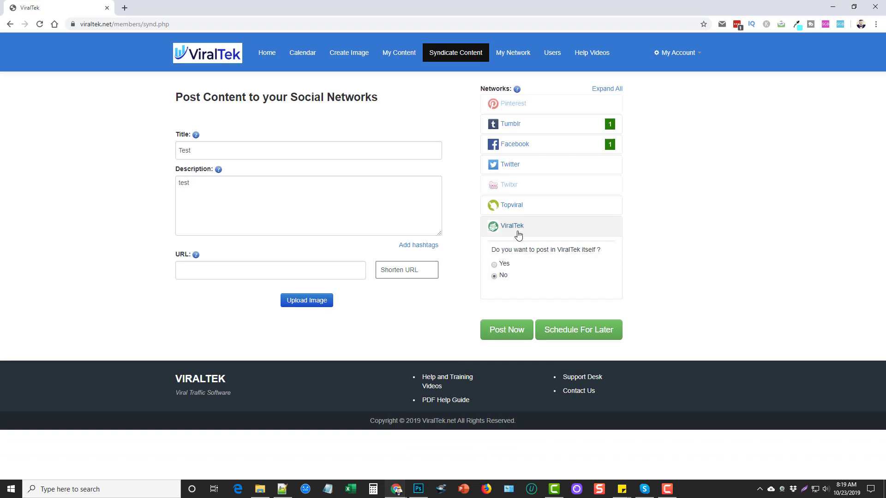
left_click(511, 225)
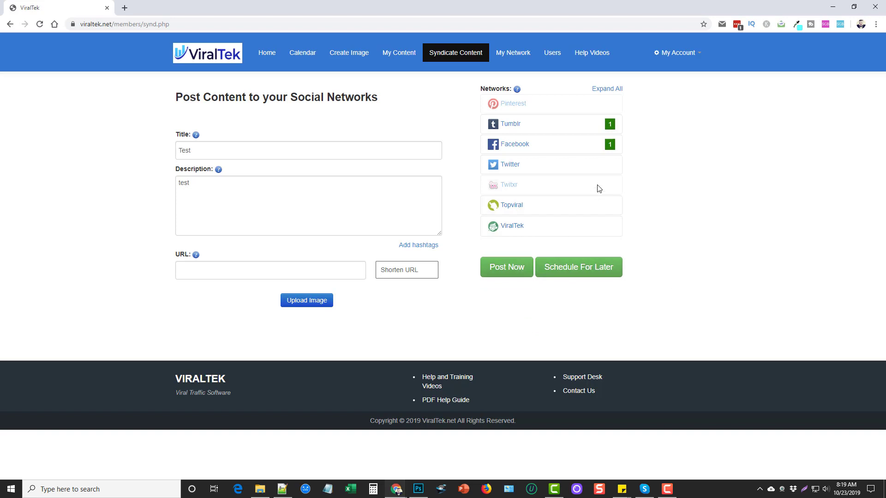
mouse_move(547, 87)
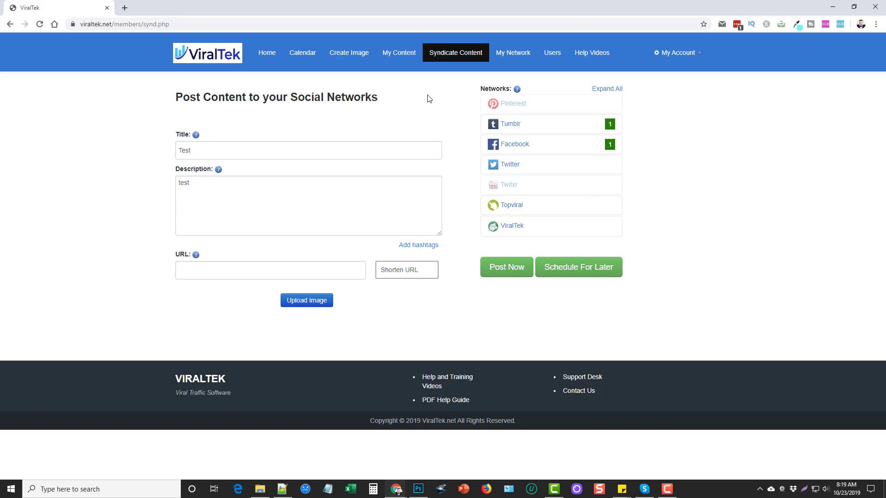
left_click(510, 123)
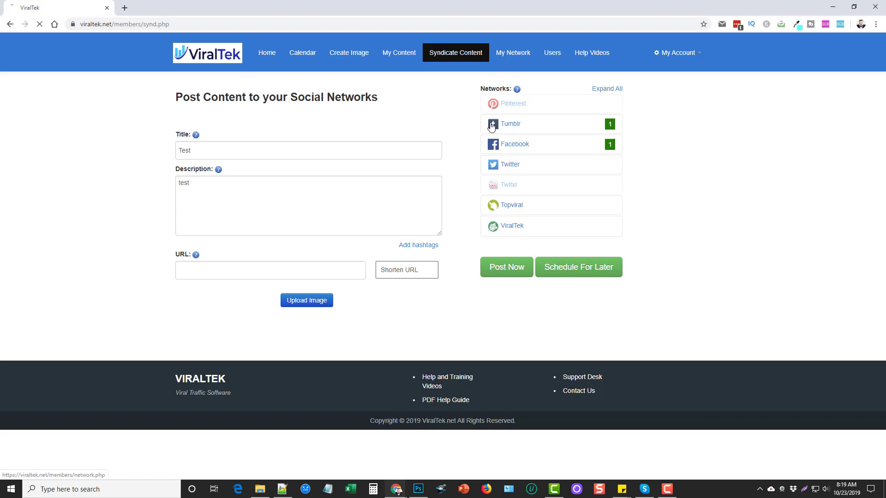
Review the WordPress, Facebook and Tumblr account windows, then go to the Help Videos link.
left_click(512, 52)
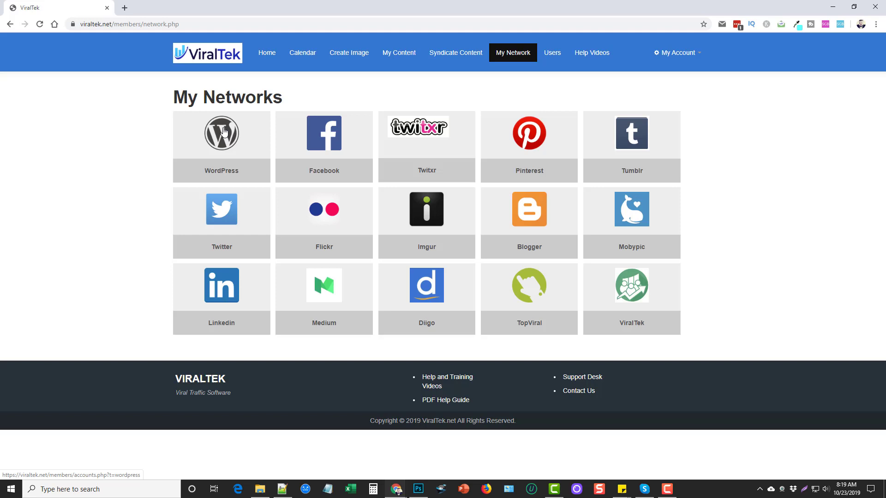
left_click(221, 133)
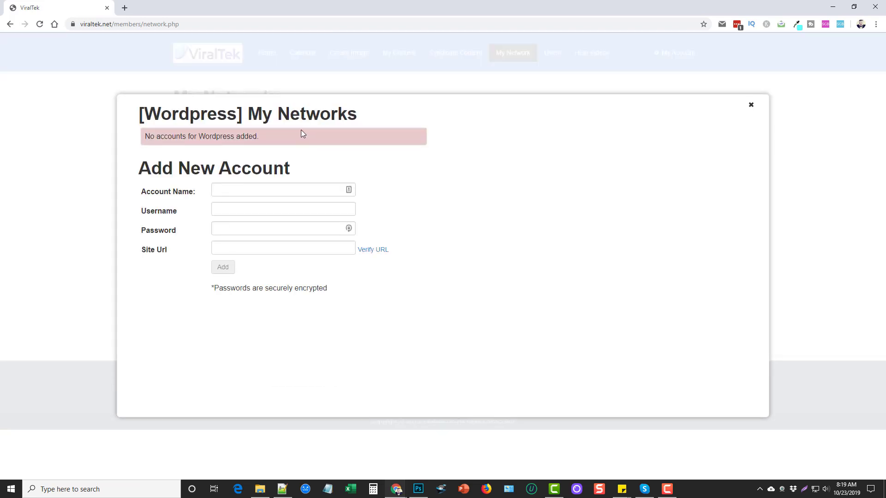
mouse_move(243, 130)
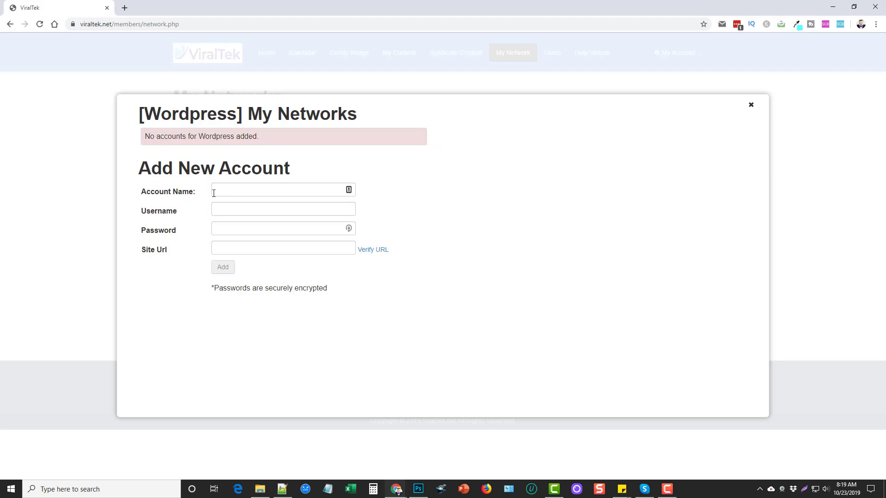
mouse_move(728, 110)
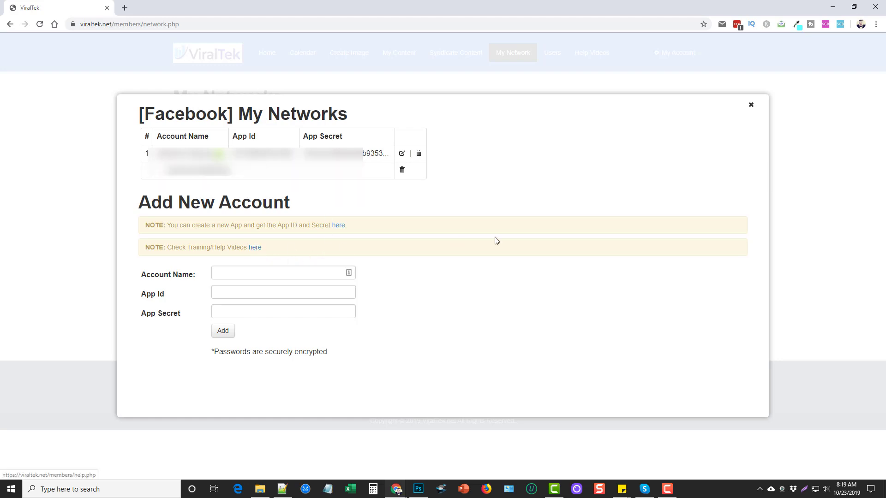
left_click(751, 105)
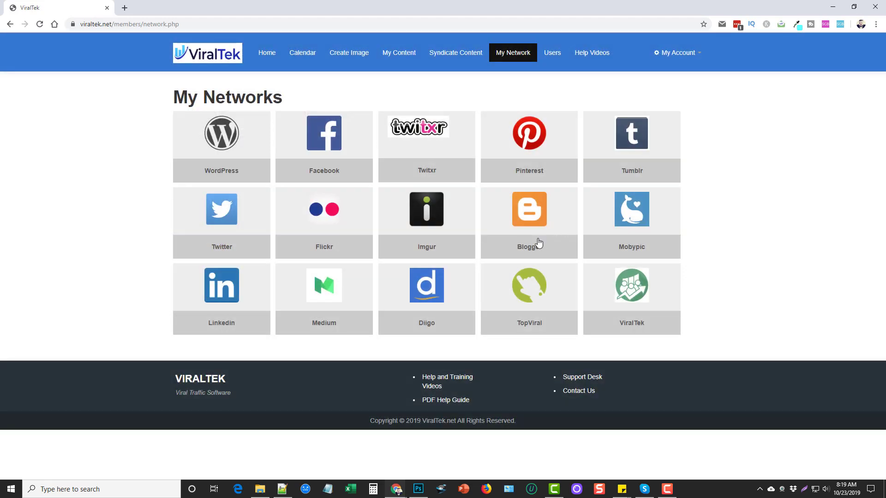
mouse_move(583, 203)
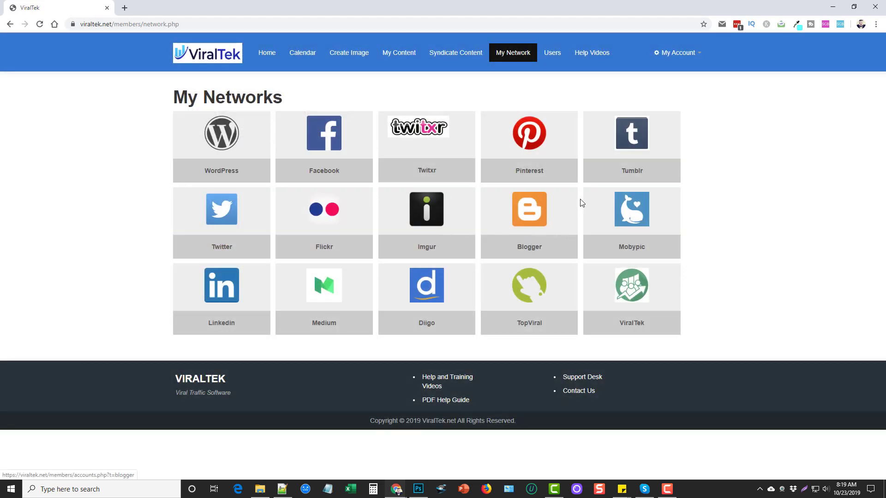
mouse_move(346, 285)
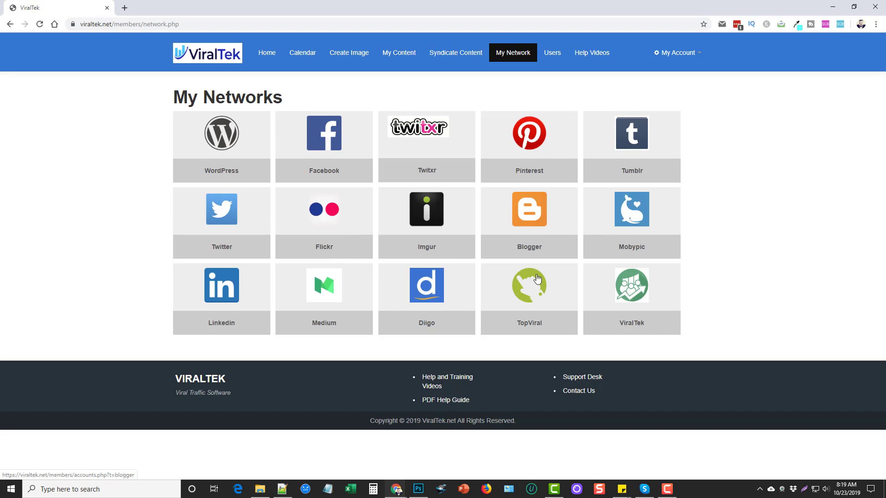
left_click(631, 133)
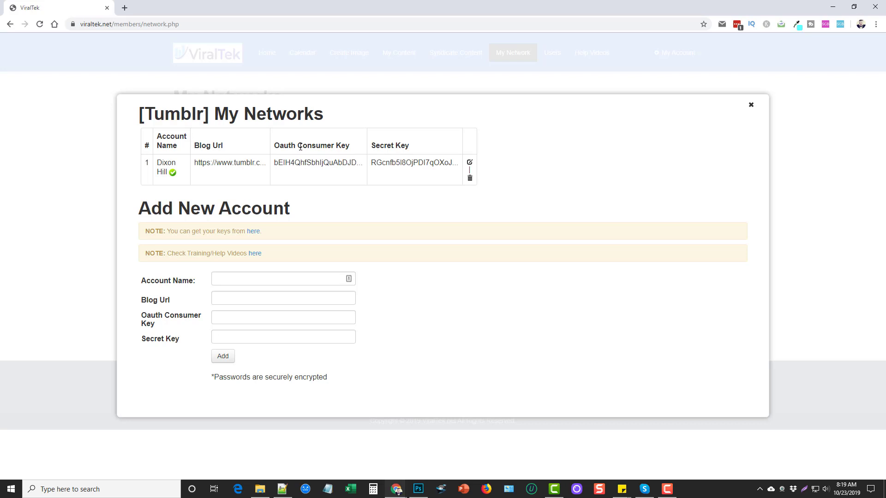
mouse_move(379, 250)
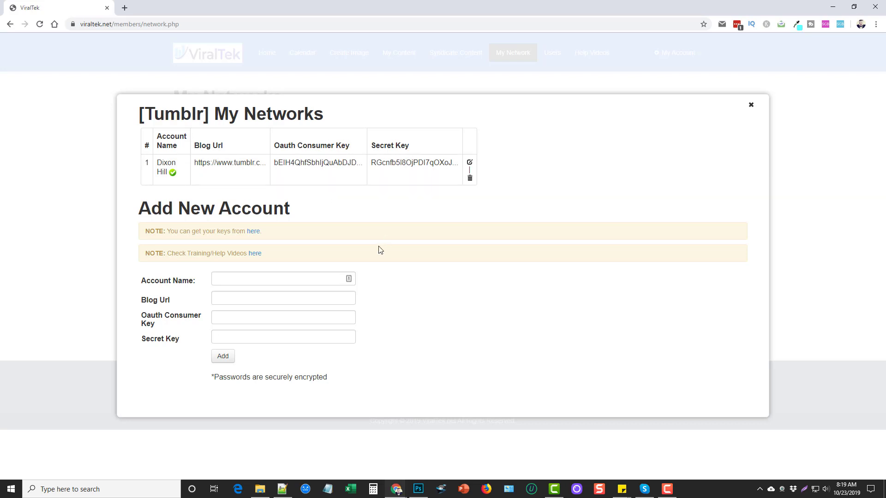
mouse_move(298, 256)
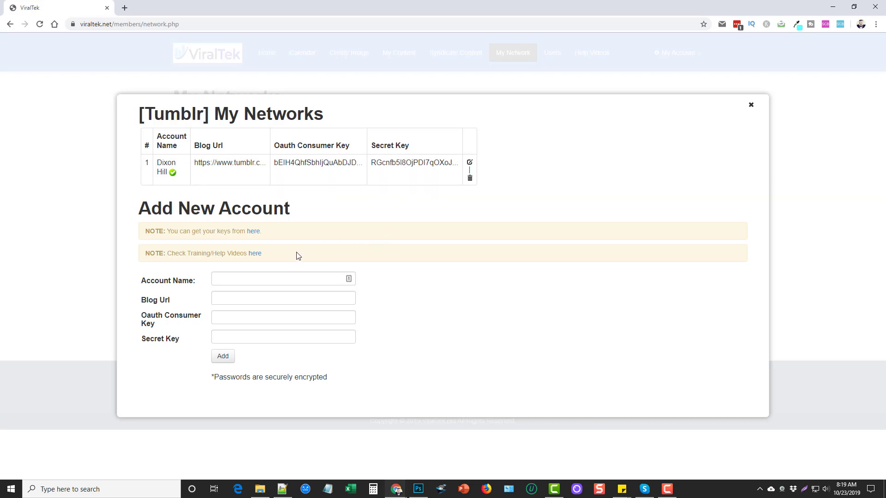
left_click(255, 253)
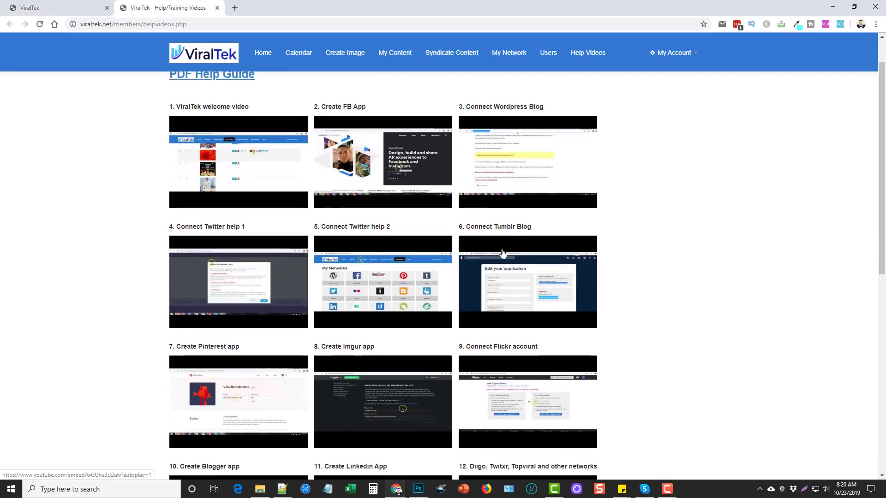
Browse the Help Videos list down to Image Editor and Hashtags tutorials and show Create Image options.
scroll("down", 3)
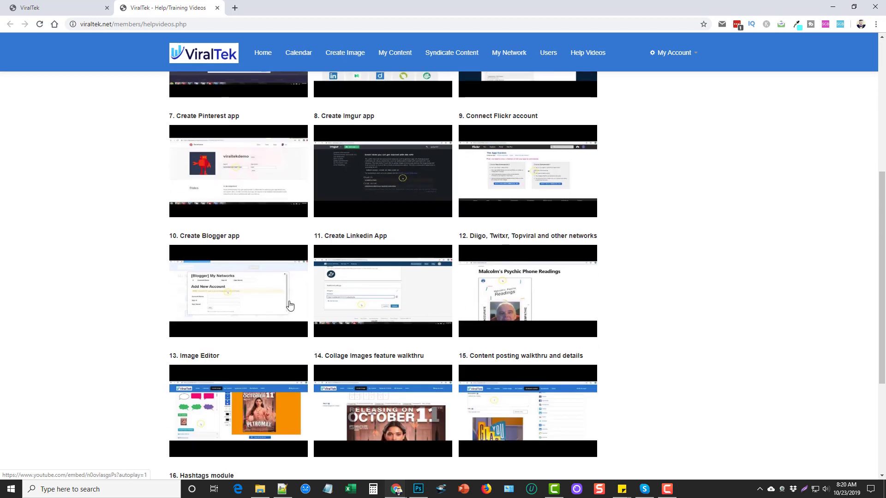
scroll("up", 3)
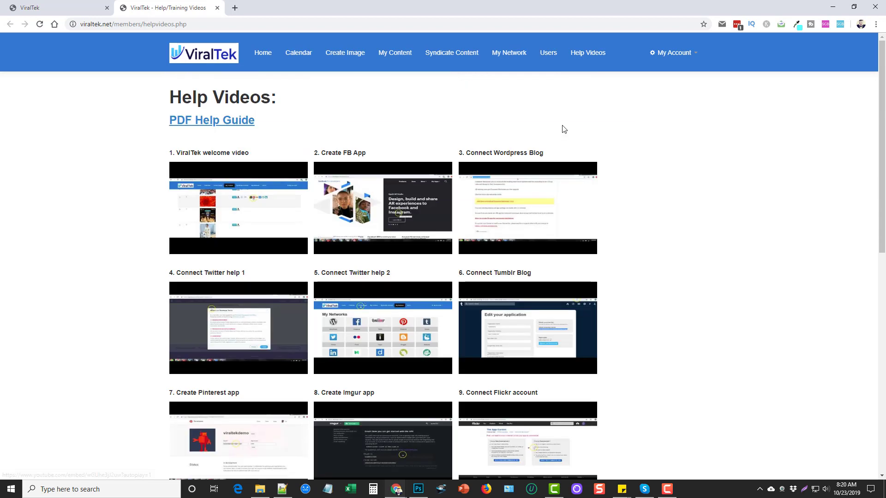
mouse_move(426, 95)
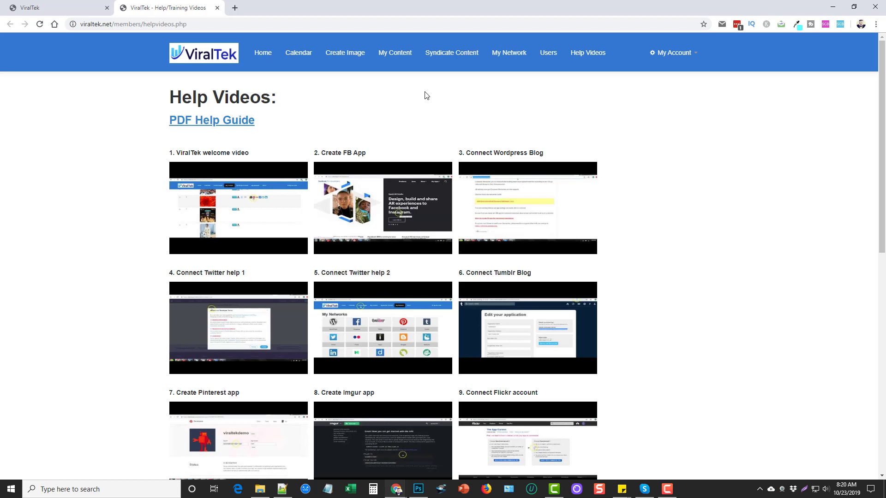
mouse_move(298, 52)
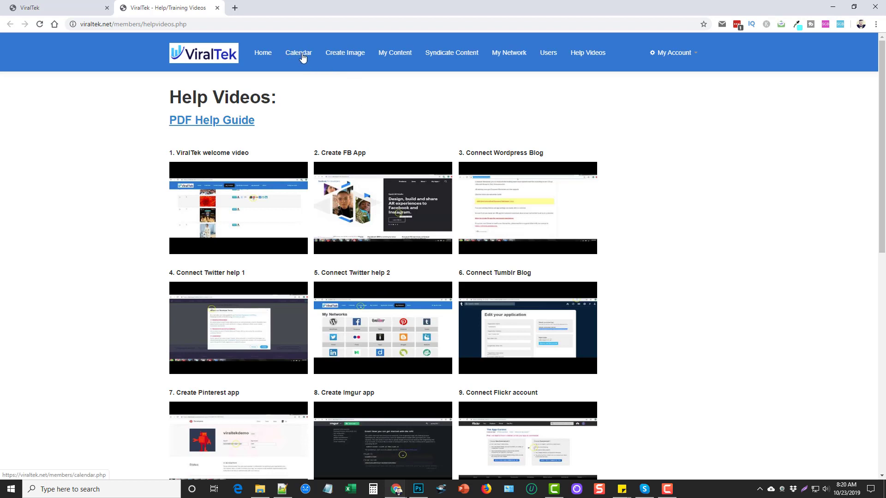
mouse_move(334, 98)
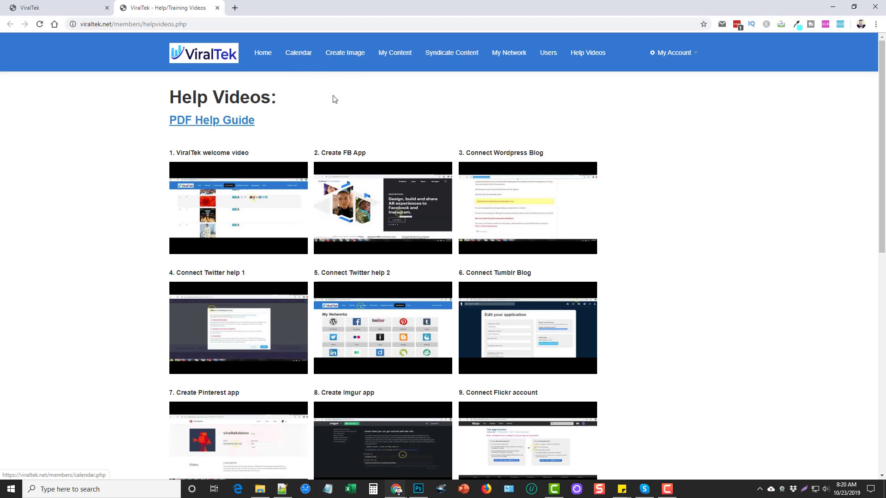
left_click(344, 52)
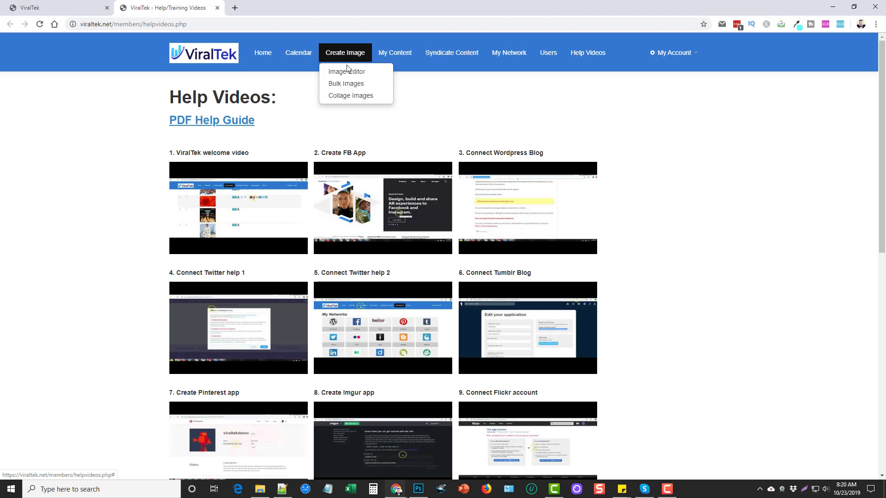
Visit the Image Editor and Bulk Images pages, then return to the home dashboard with share counts.
left_click(346, 71)
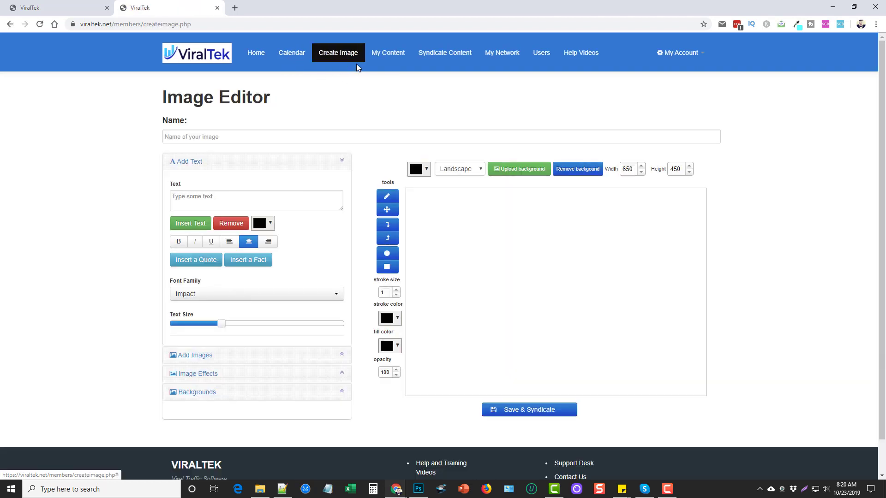
left_click(418, 137)
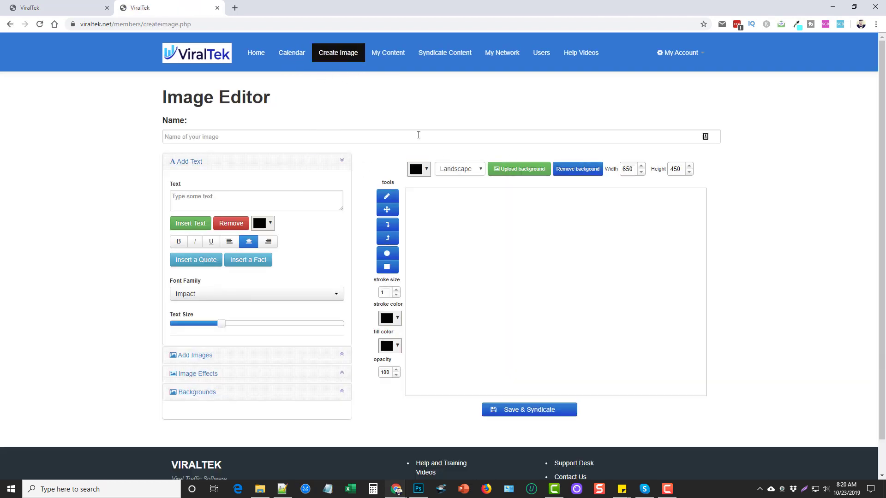
mouse_move(195, 192)
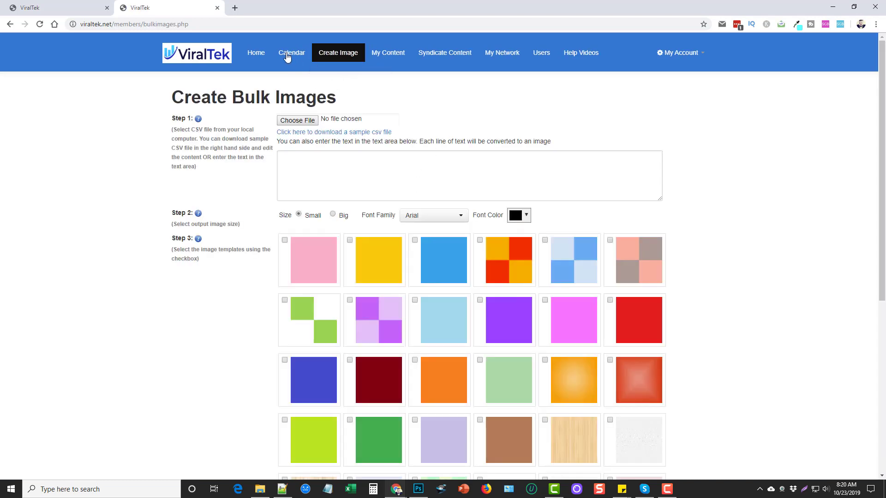
left_click(256, 52)
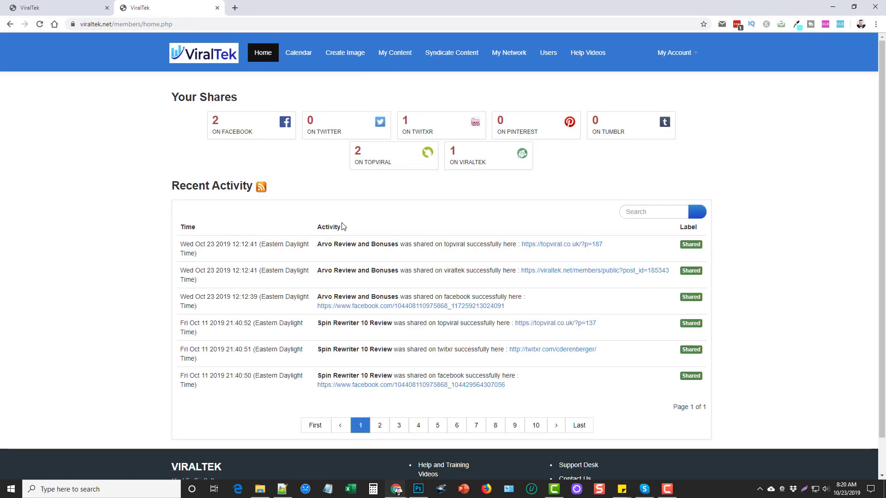
mouse_move(177, 303)
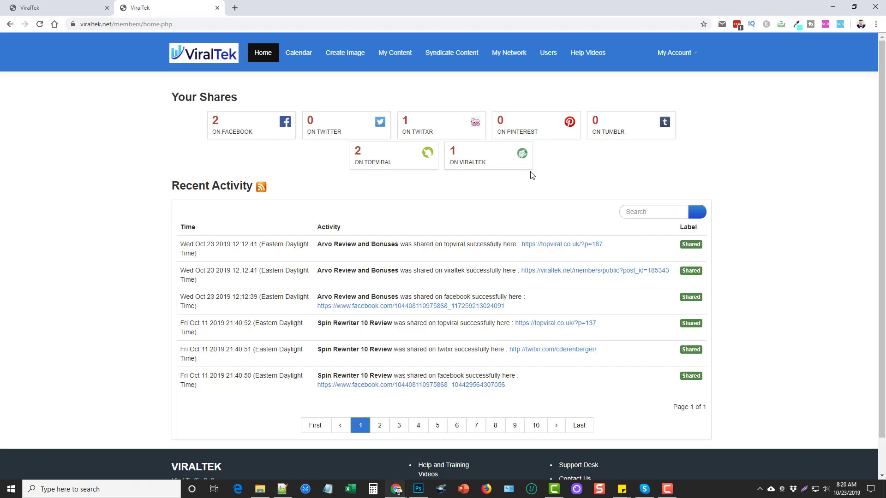
mouse_move(750, 200)
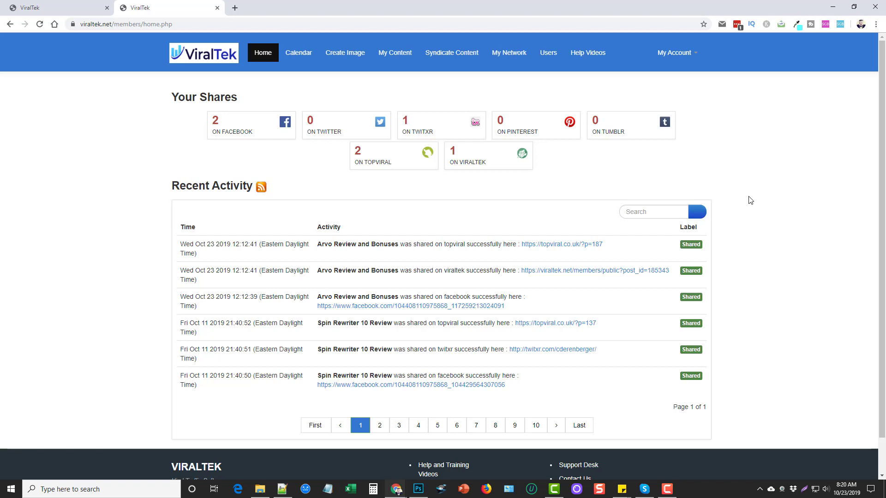